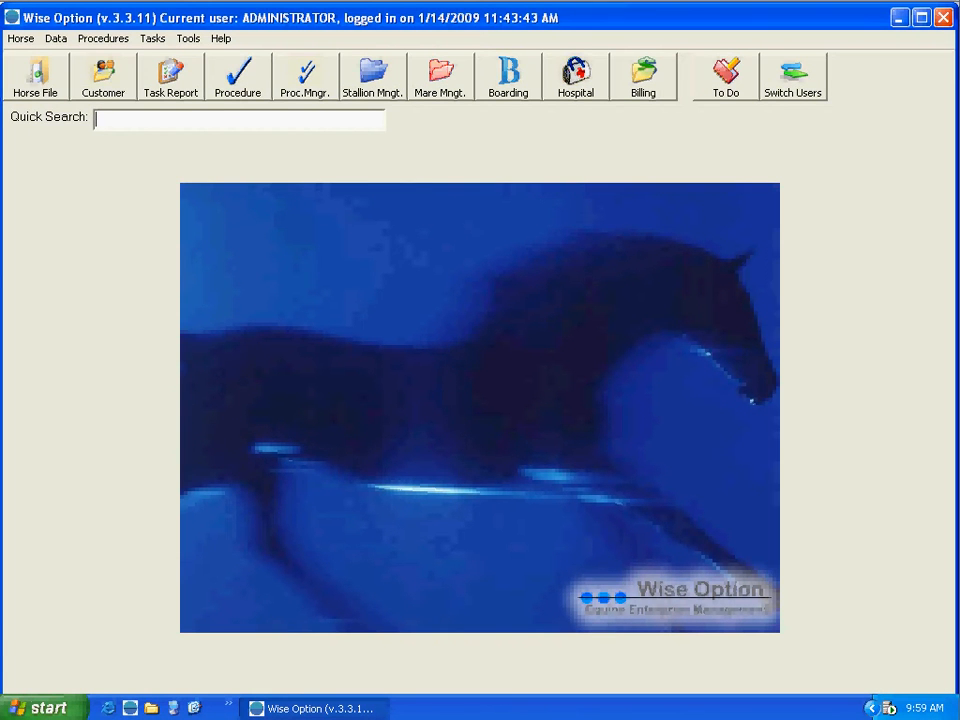
mouse_move(238, 76)
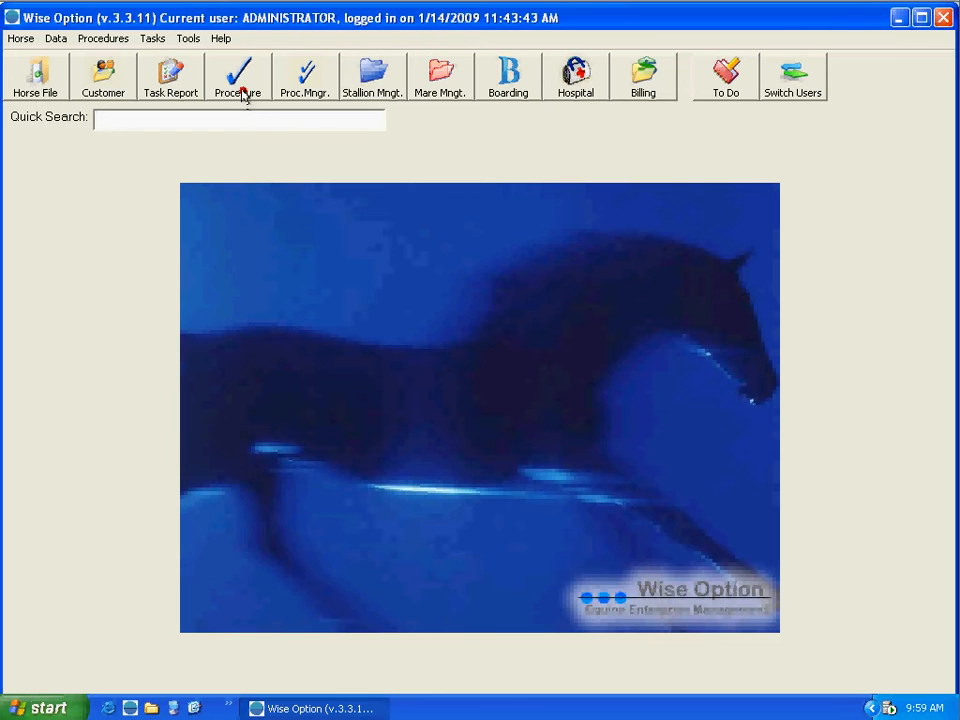
Step: Bring up the Procedures window and choose entry for multiple horses
click(236, 76)
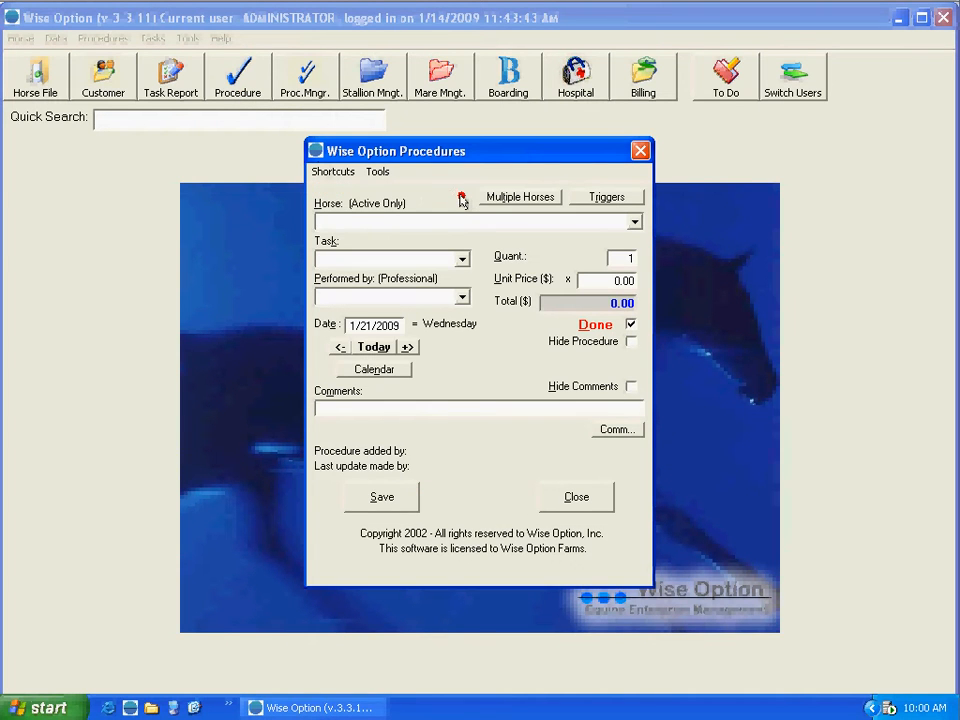
mouse_move(512, 340)
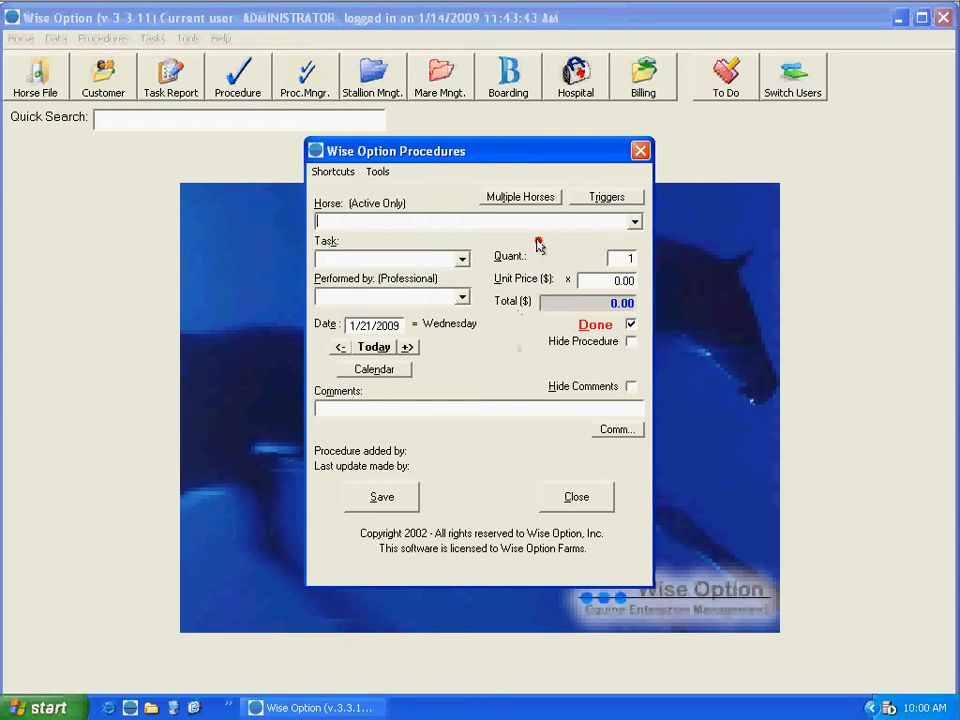
mouse_move(544, 200)
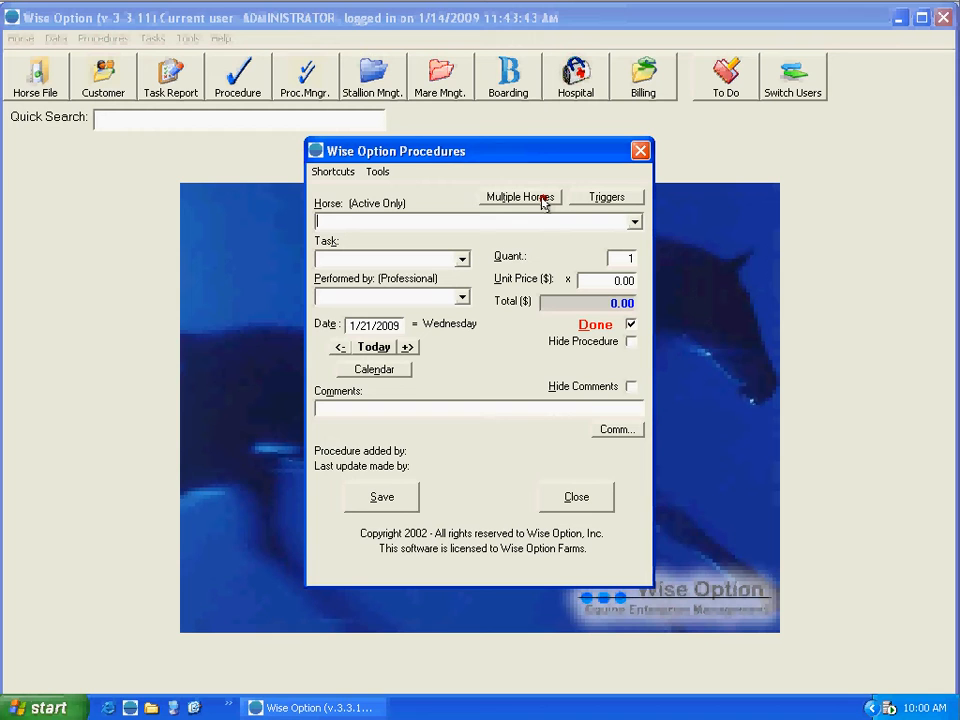
click(520, 198)
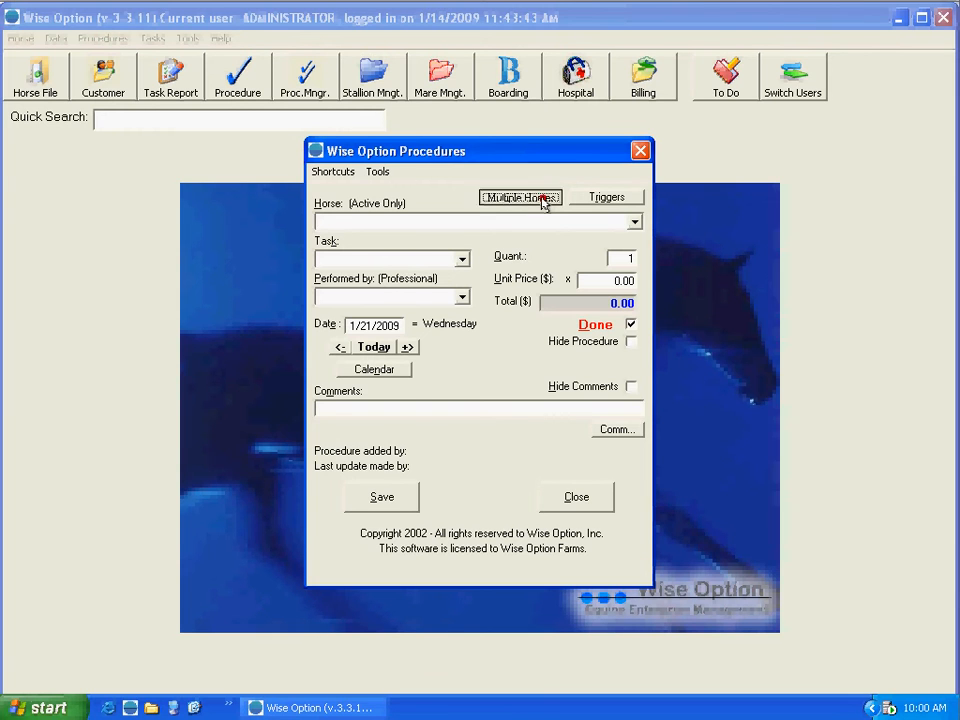
Step: Select task T-Bandage and horse Iceman, leave Done unchecked, and start Multiple Days Data Entry
click(520, 198)
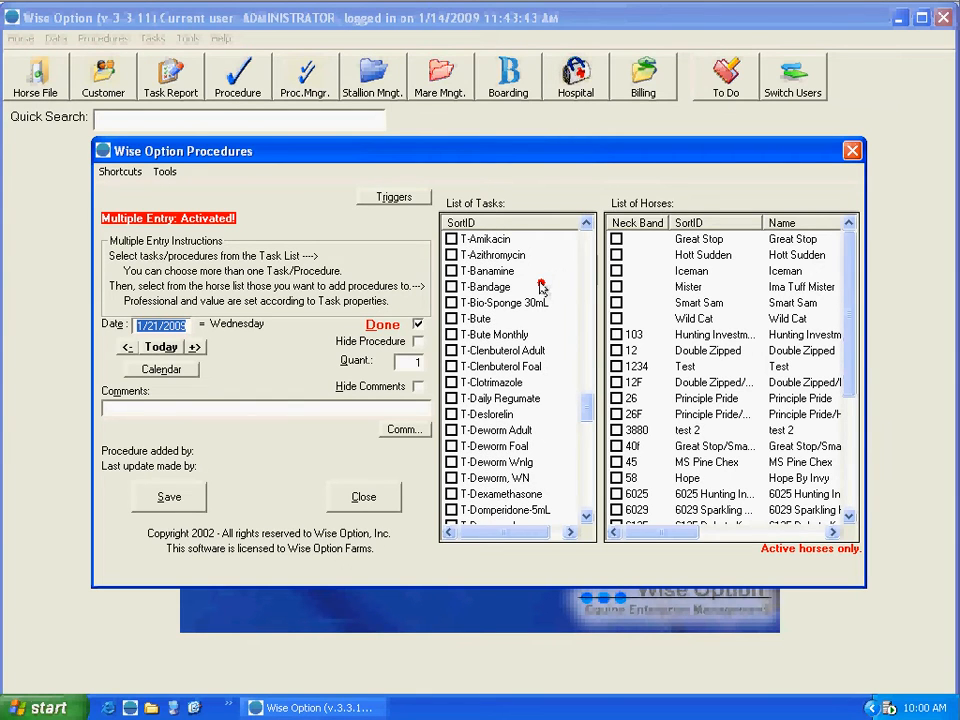
mouse_move(476, 290)
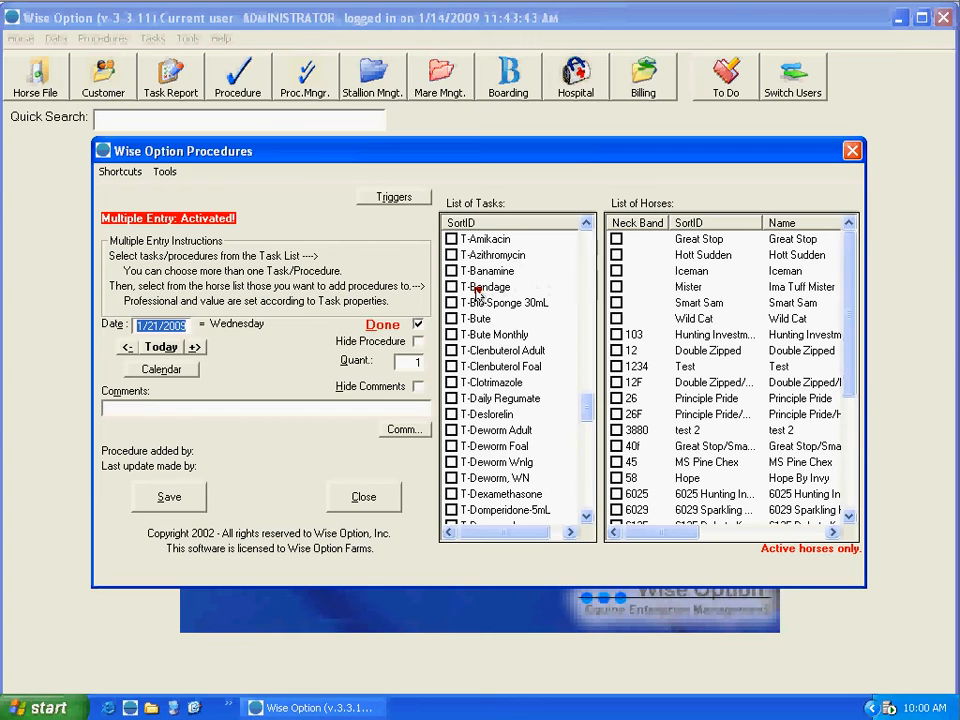
click(452, 288)
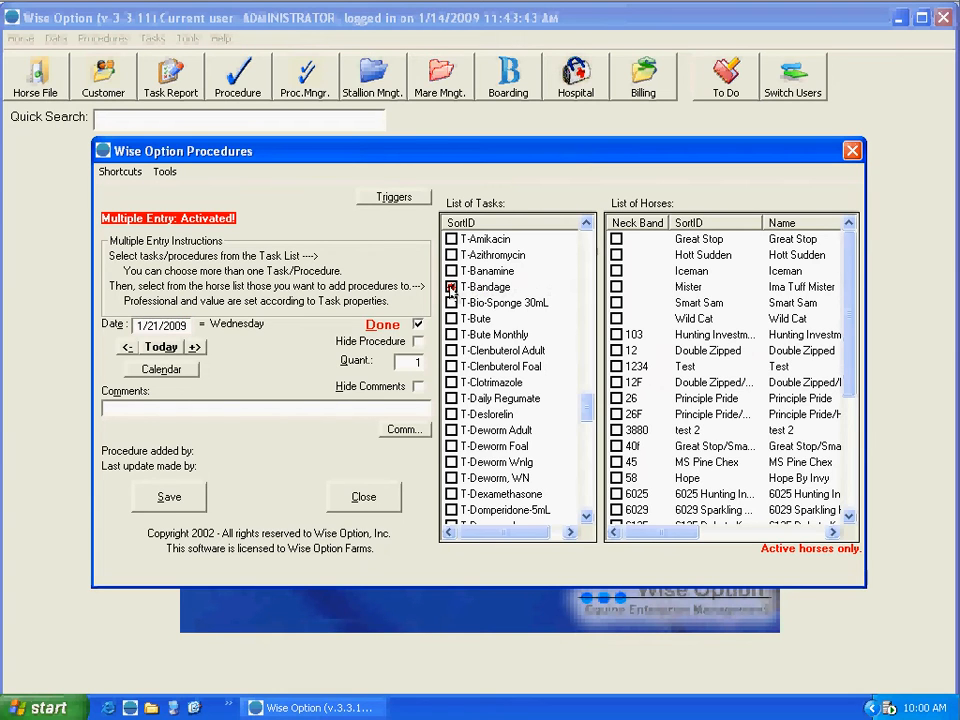
click(452, 288)
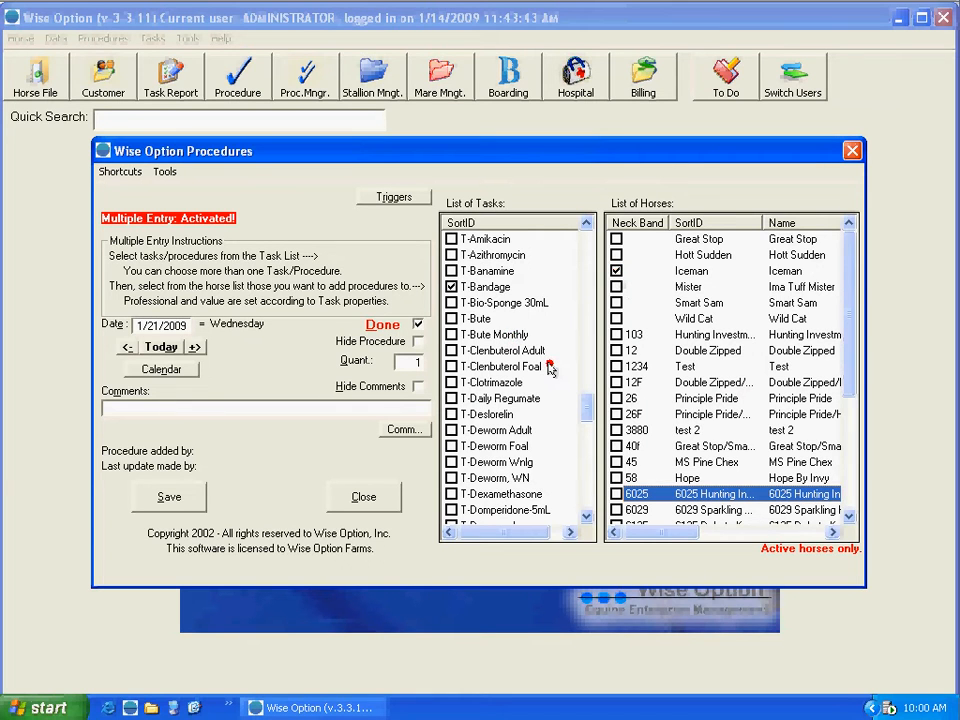
mouse_move(536, 368)
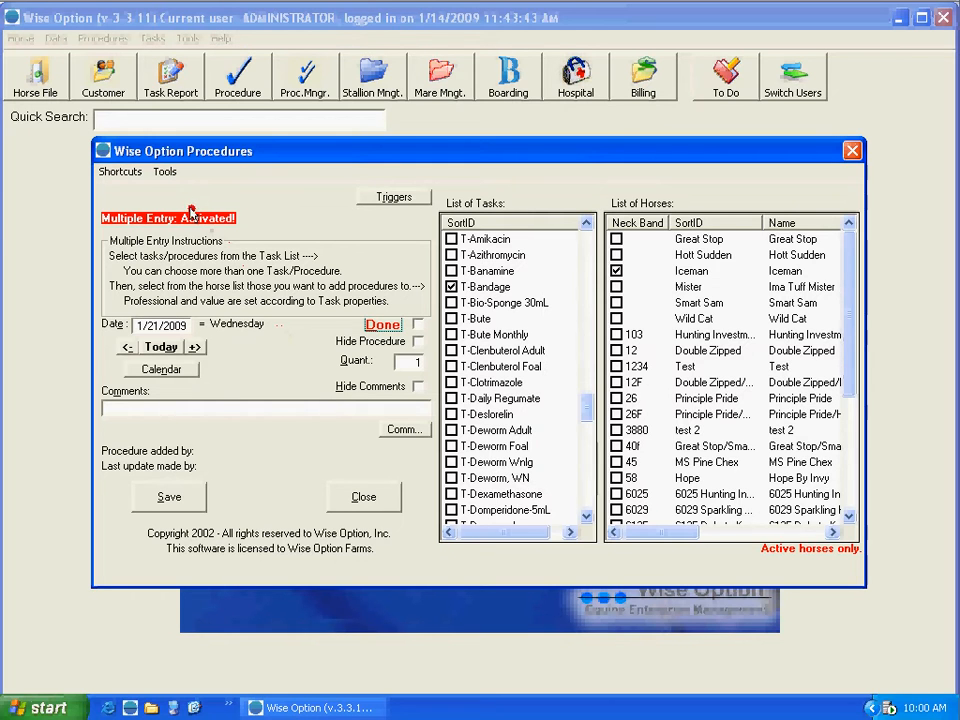
click(164, 172)
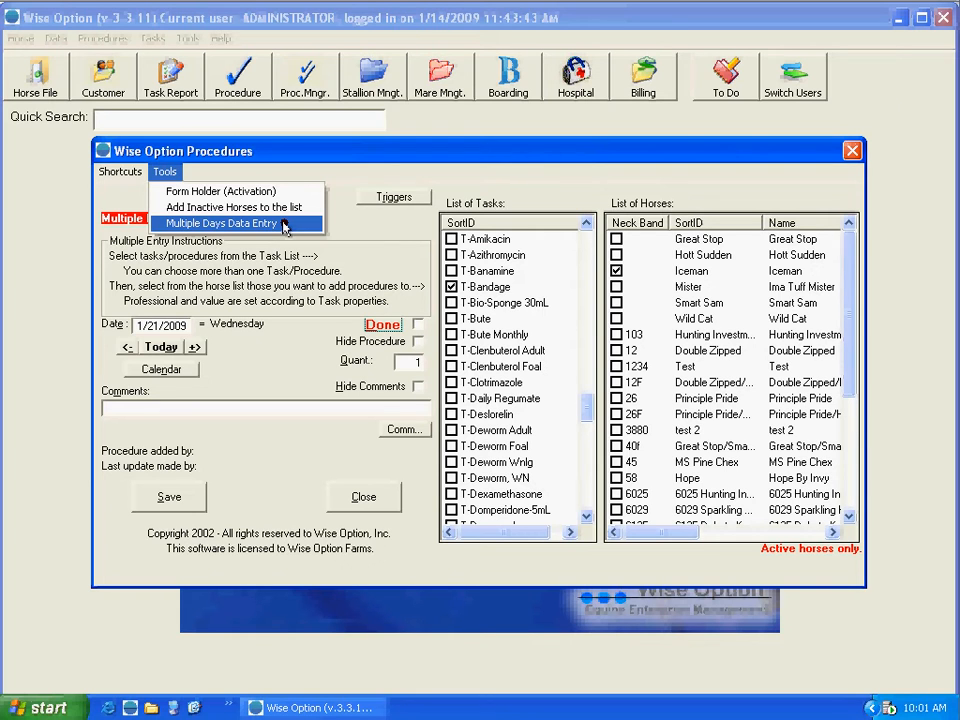
click(220, 222)
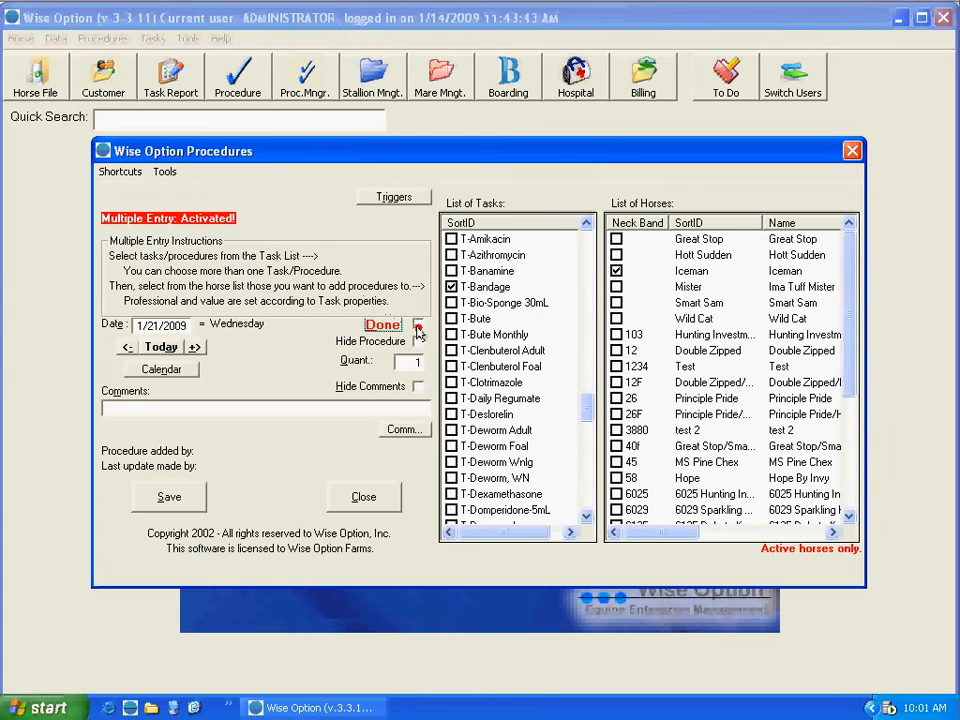
mouse_move(370, 348)
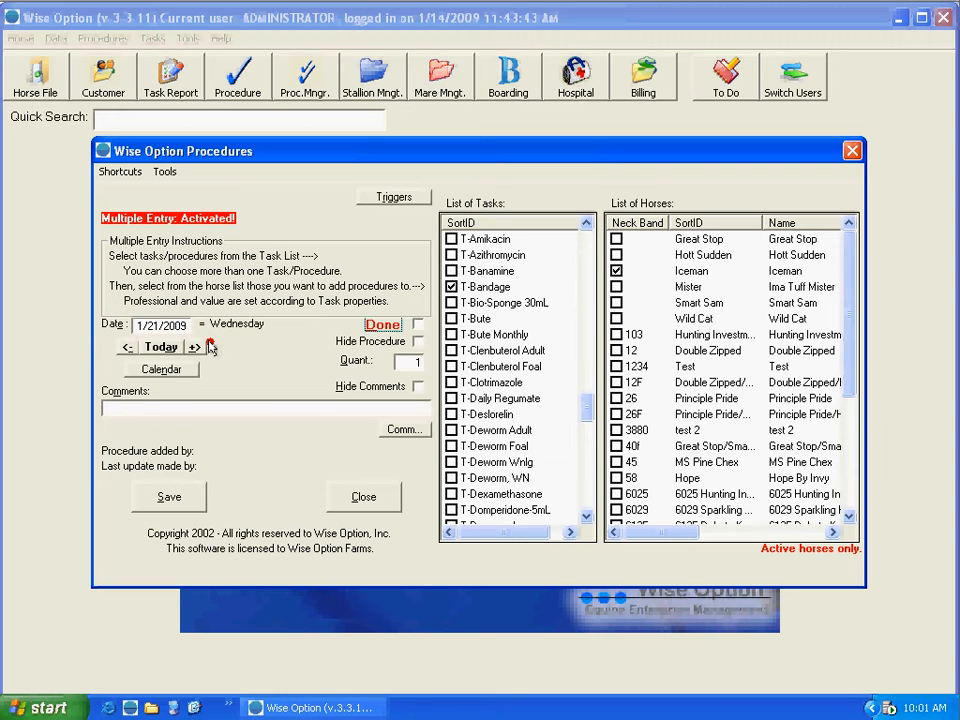
mouse_move(308, 370)
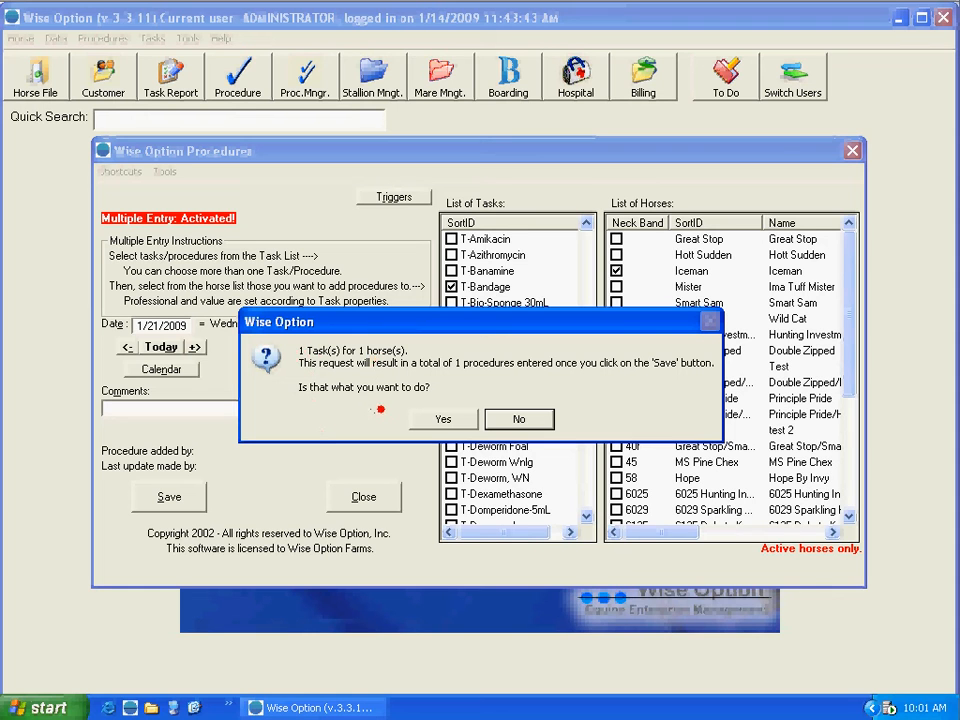
Step: Confirm the one-task, one-horse request so the start date prompt appears with 1/23/2009
click(442, 418)
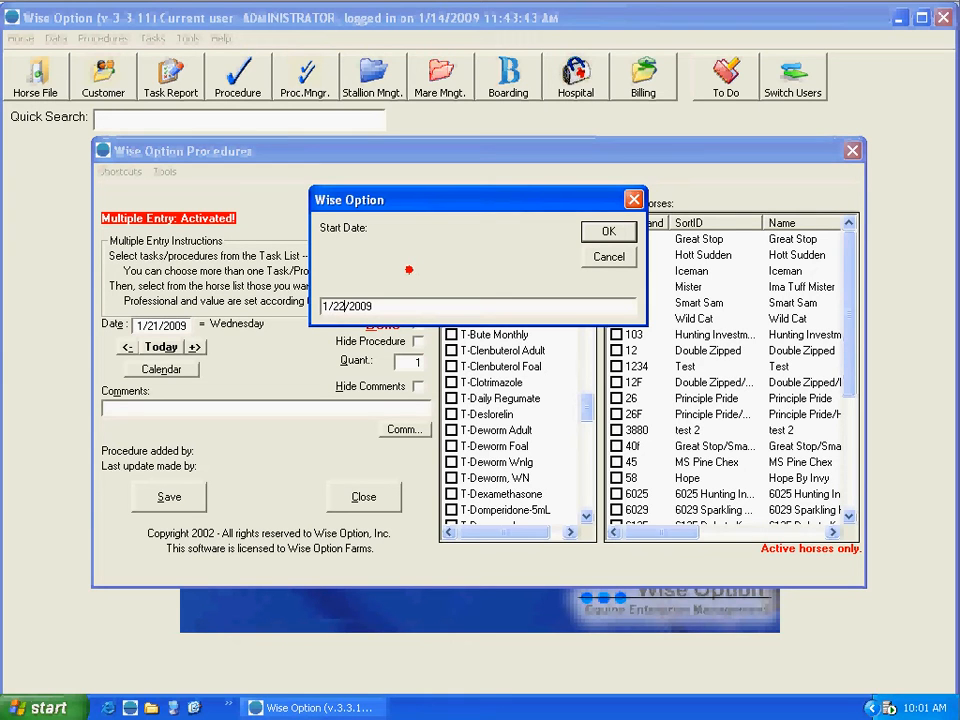
Step: Accept start date 1/23/2009 and end date 2/28/2009, reaching the interval prompt
click(608, 232)
text(2/28/2009)
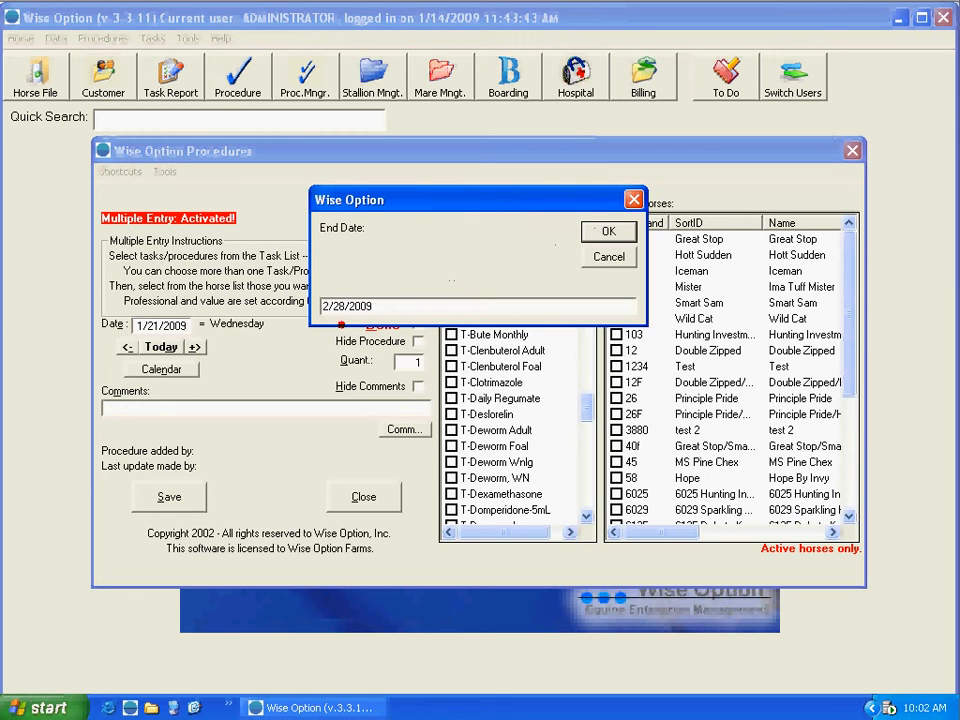
mouse_move(448, 278)
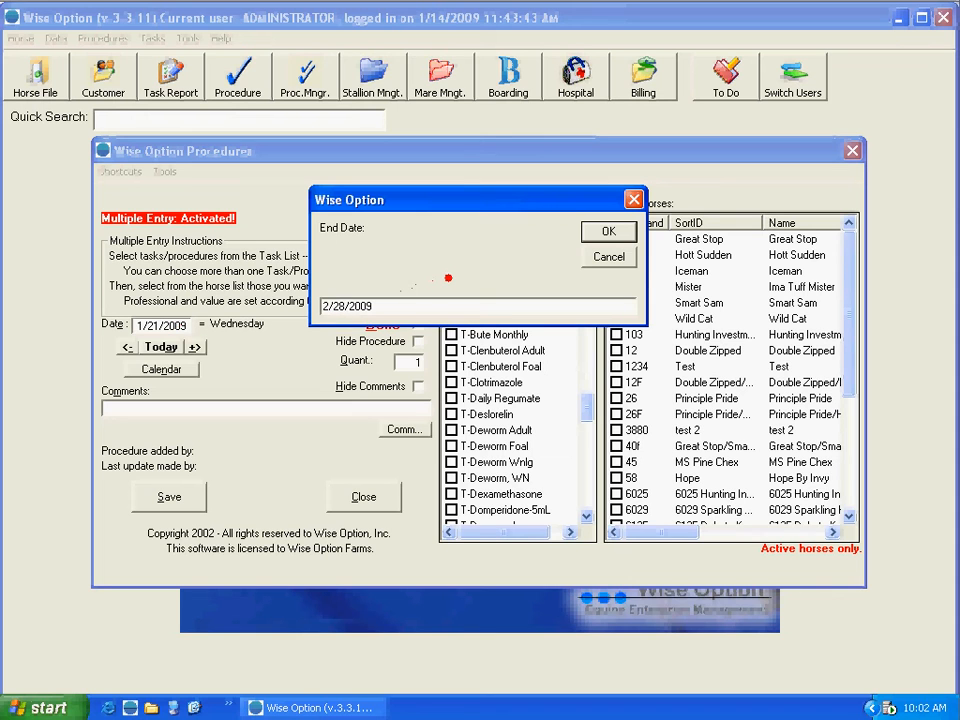
click(608, 232)
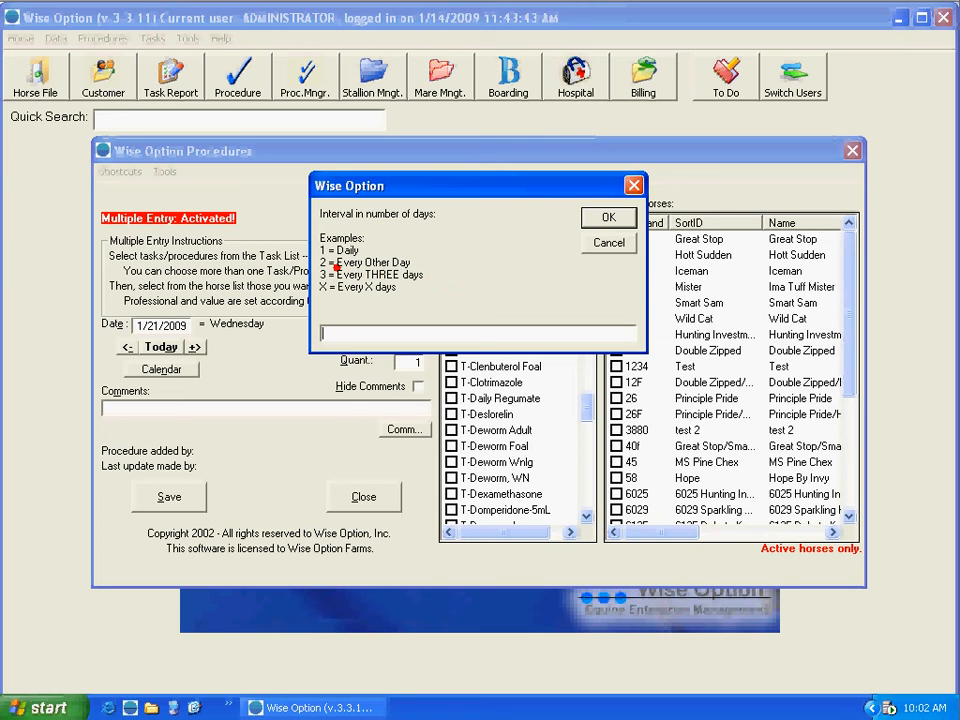
mouse_move(464, 270)
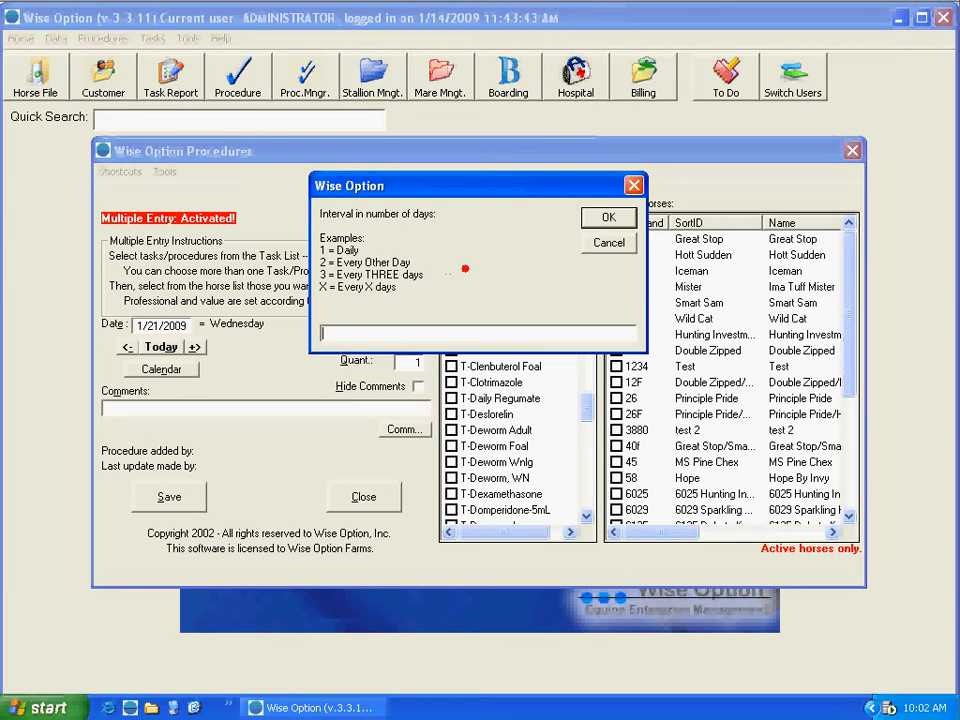
Step: Set a 2-day interval and acknowledge that 19 procedures were added successfully
text(2)
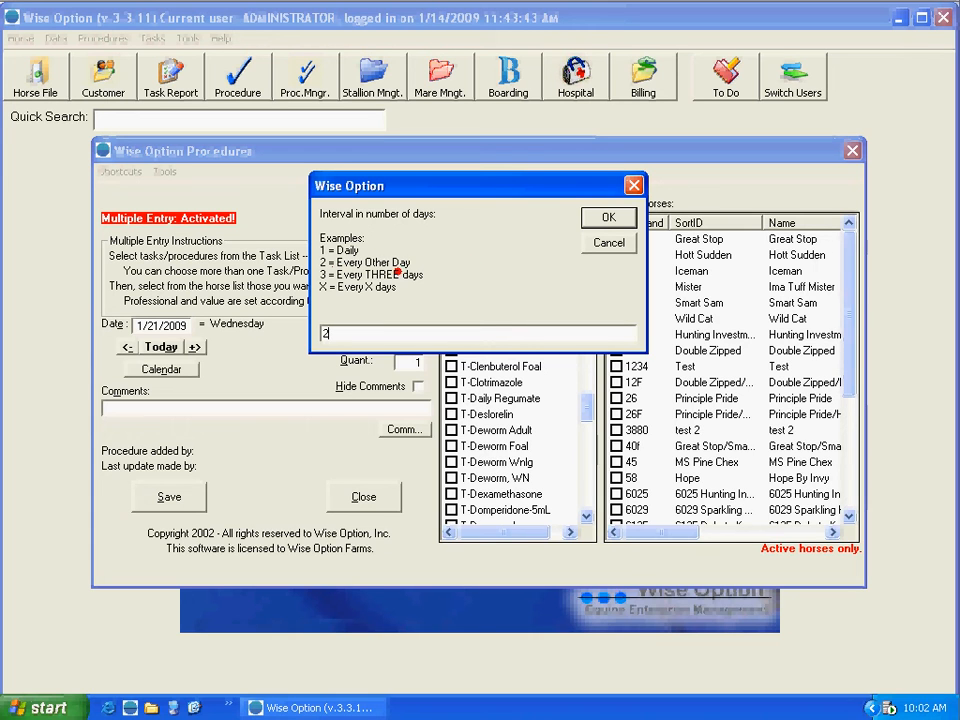
click(608, 218)
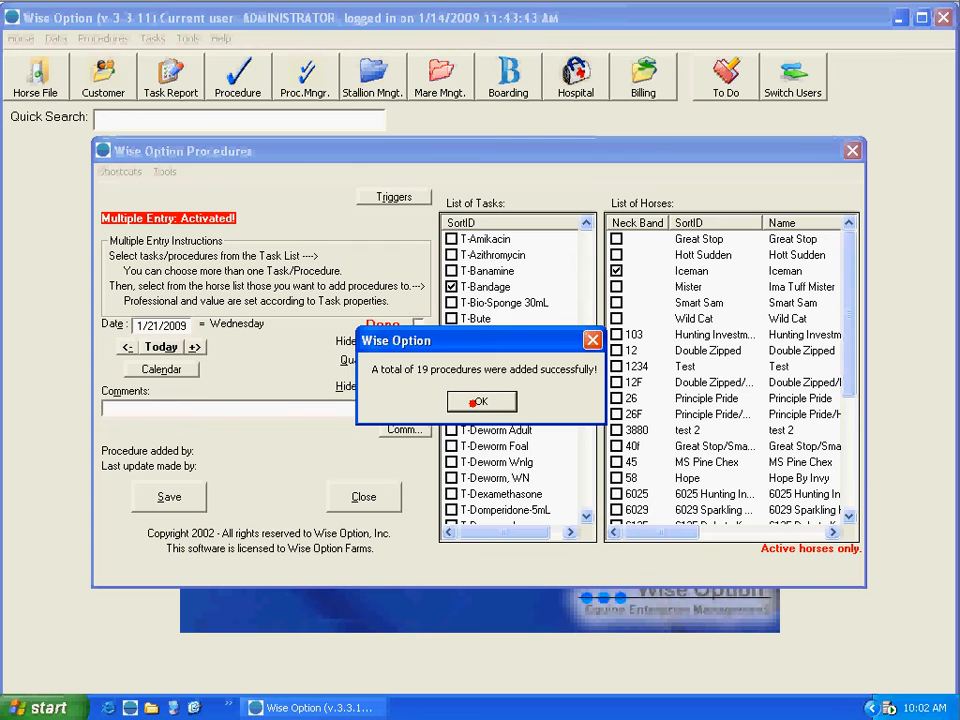
click(482, 400)
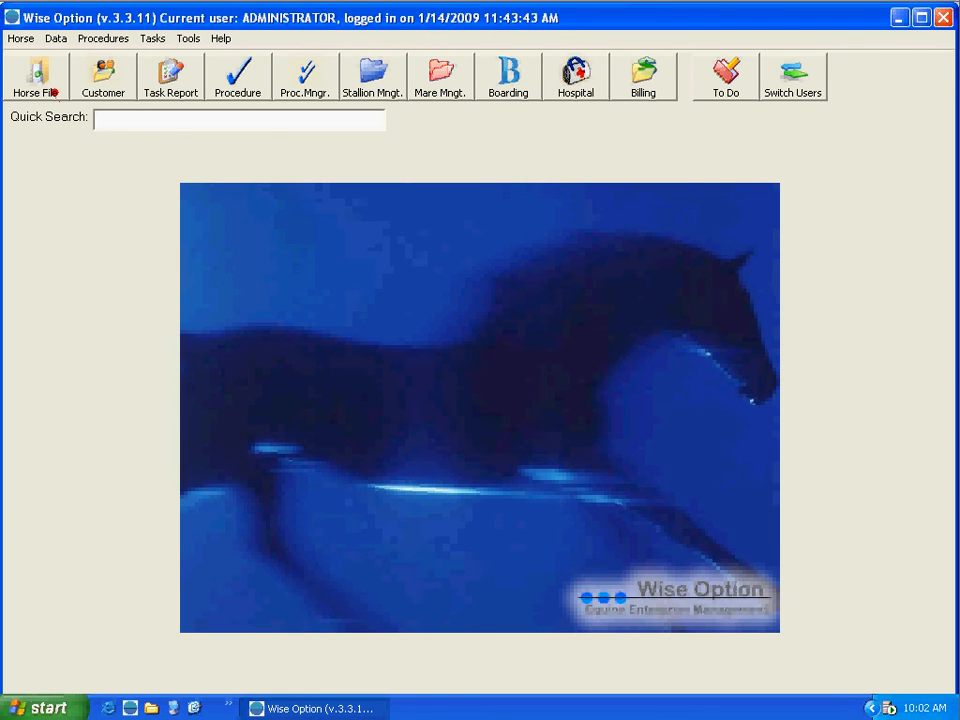
Step: Show Iceman's procedure history from the Horse File across all dates
click(36, 76)
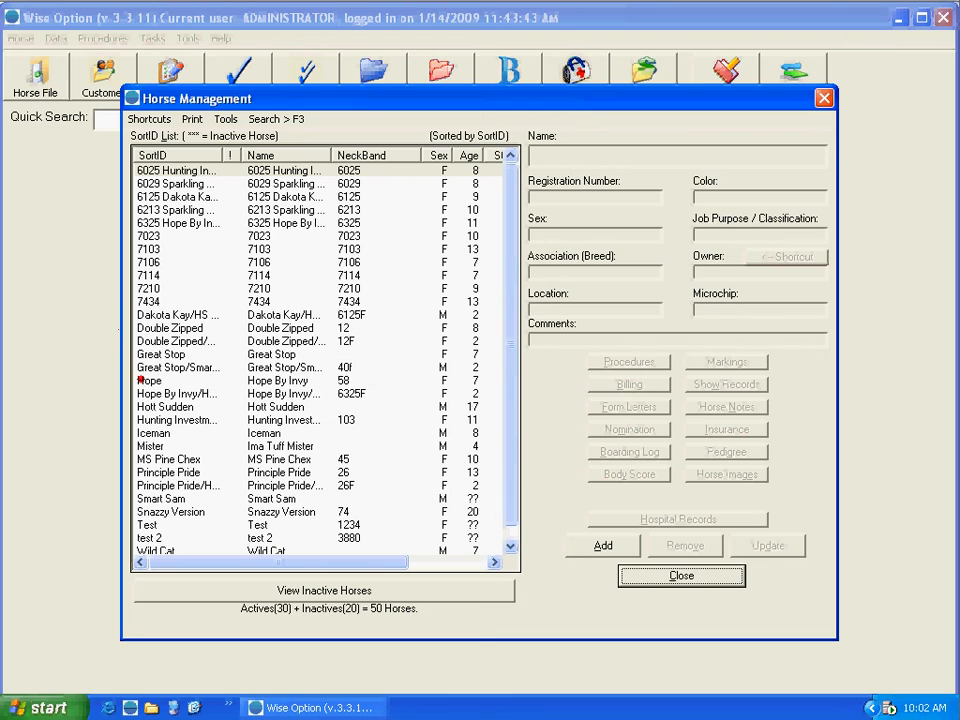
click(180, 432)
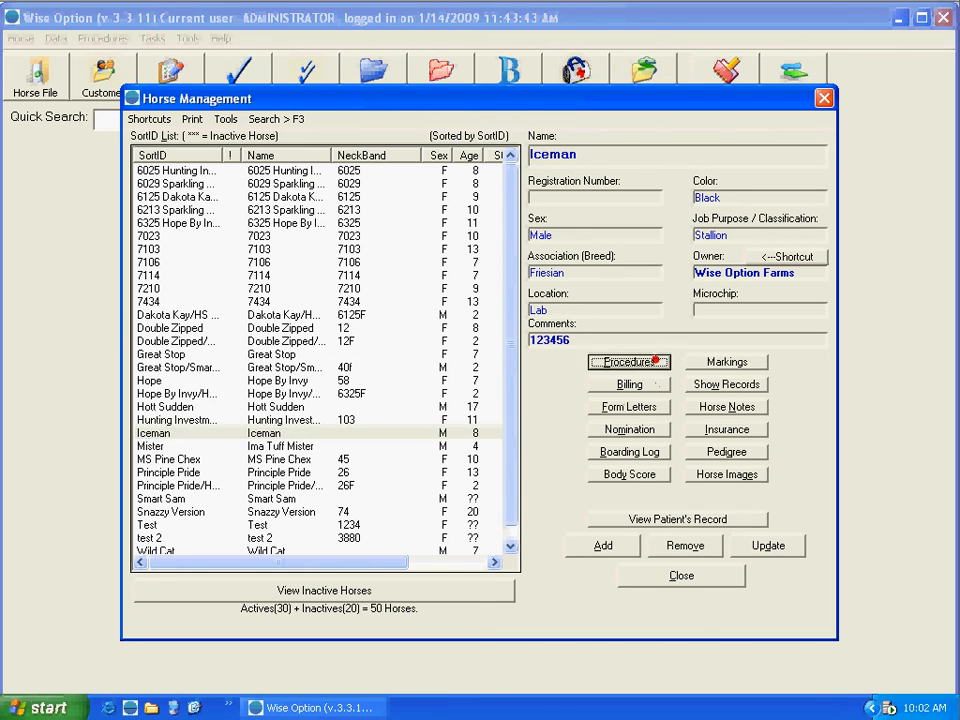
click(628, 360)
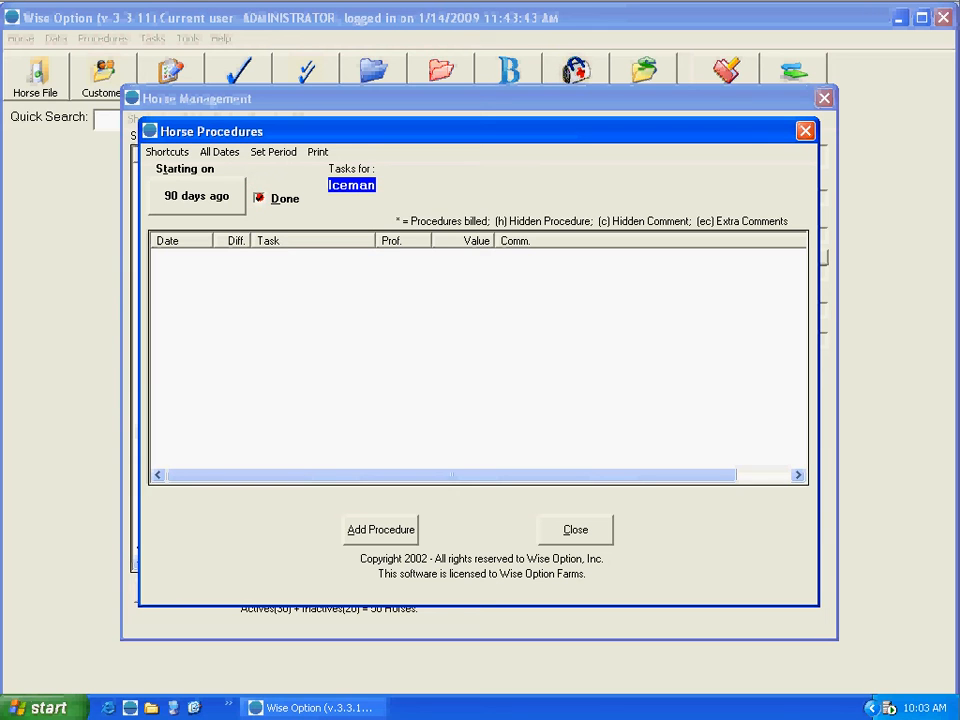
click(284, 198)
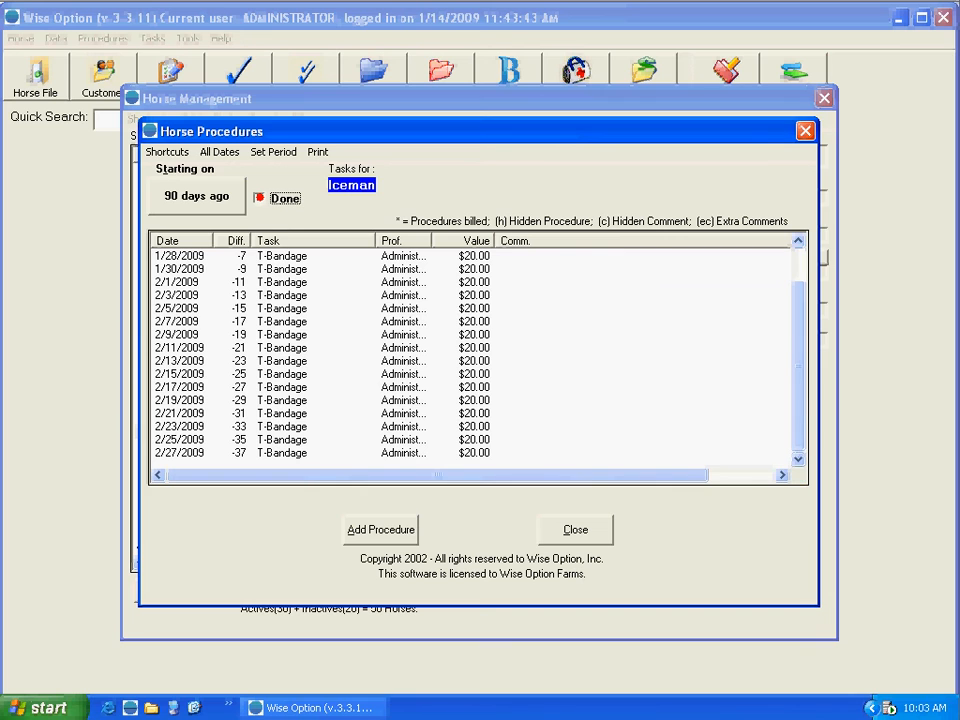
Step: Include not-done procedures, scroll to the 2/27/2009 T-Bandage entry, and close the history
click(260, 198)
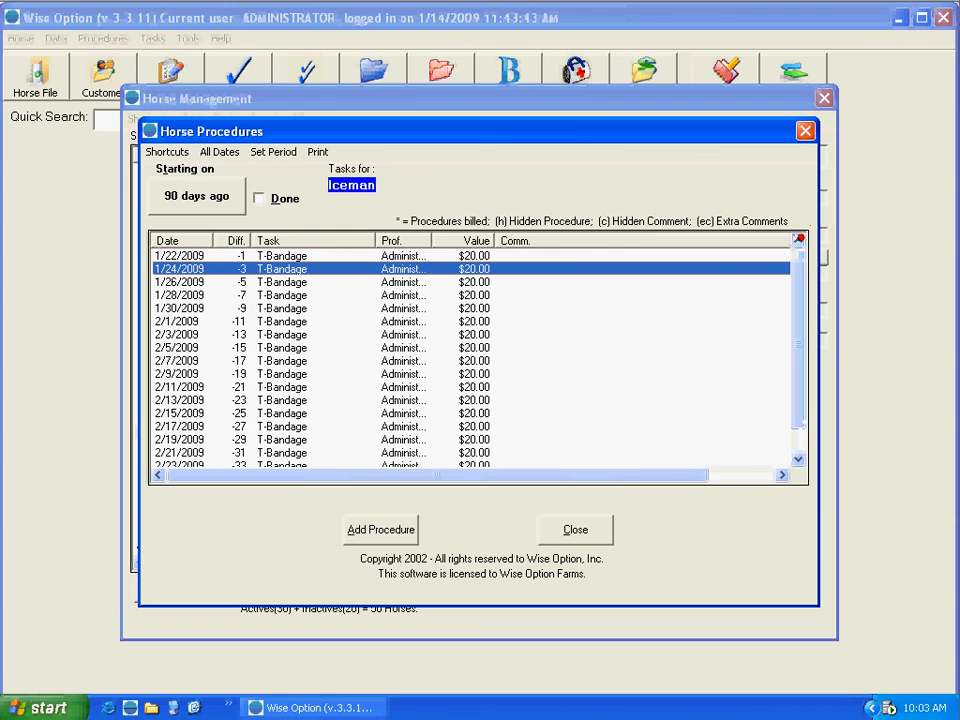
click(180, 256)
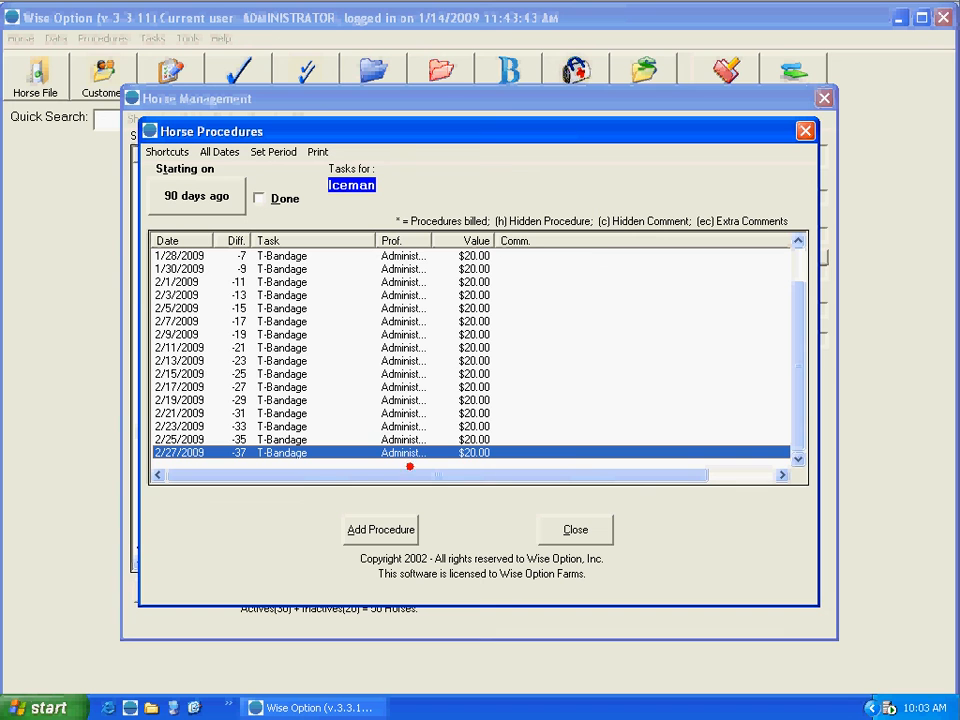
click(574, 528)
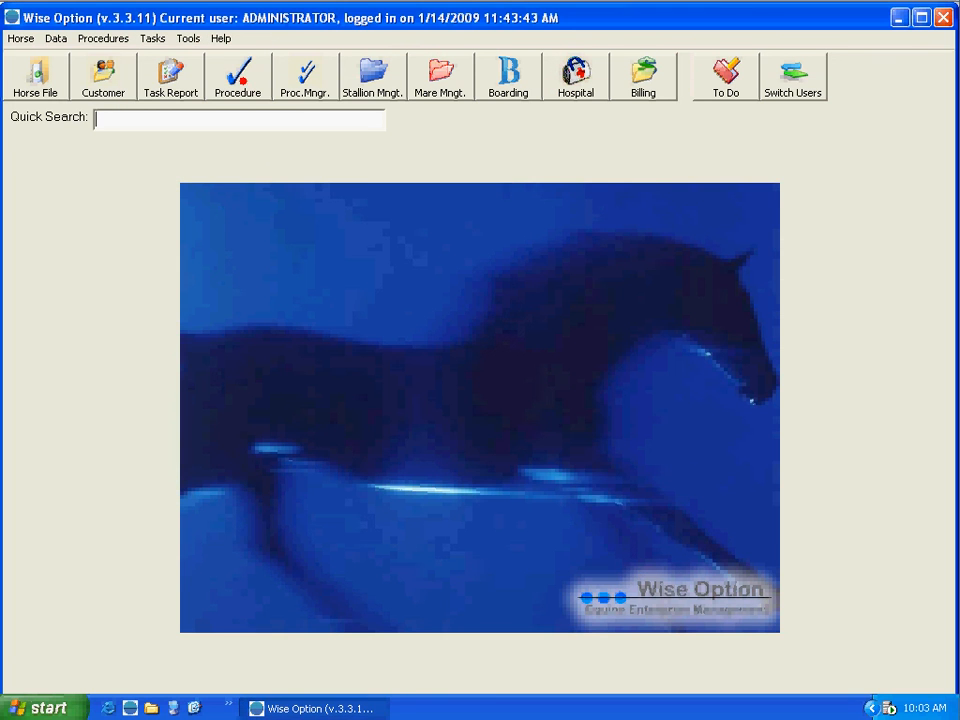
click(238, 76)
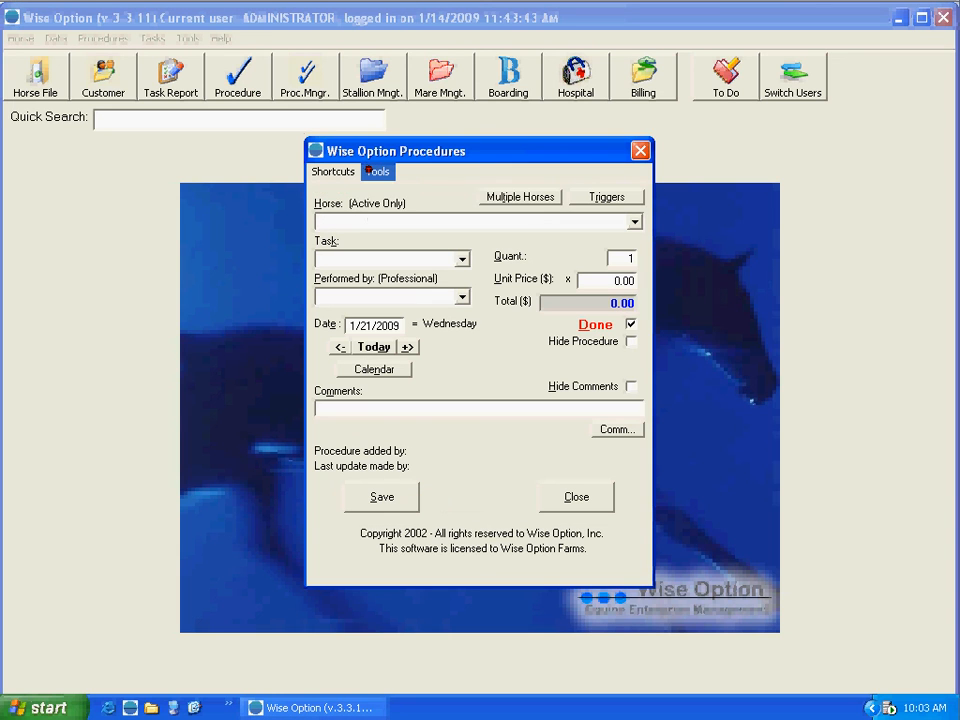
click(376, 172)
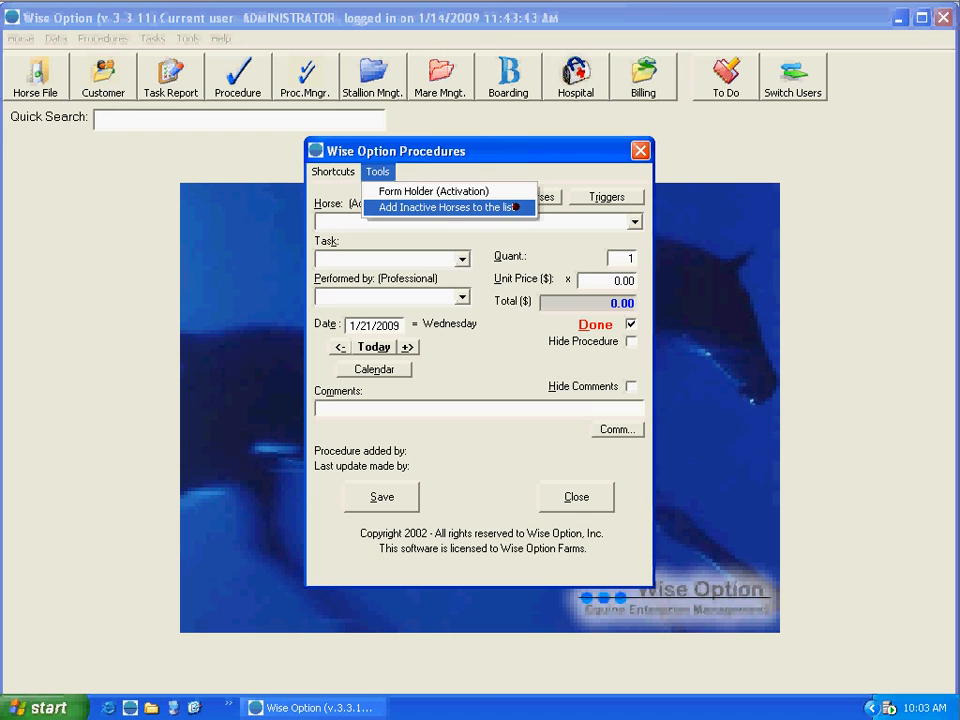
click(448, 206)
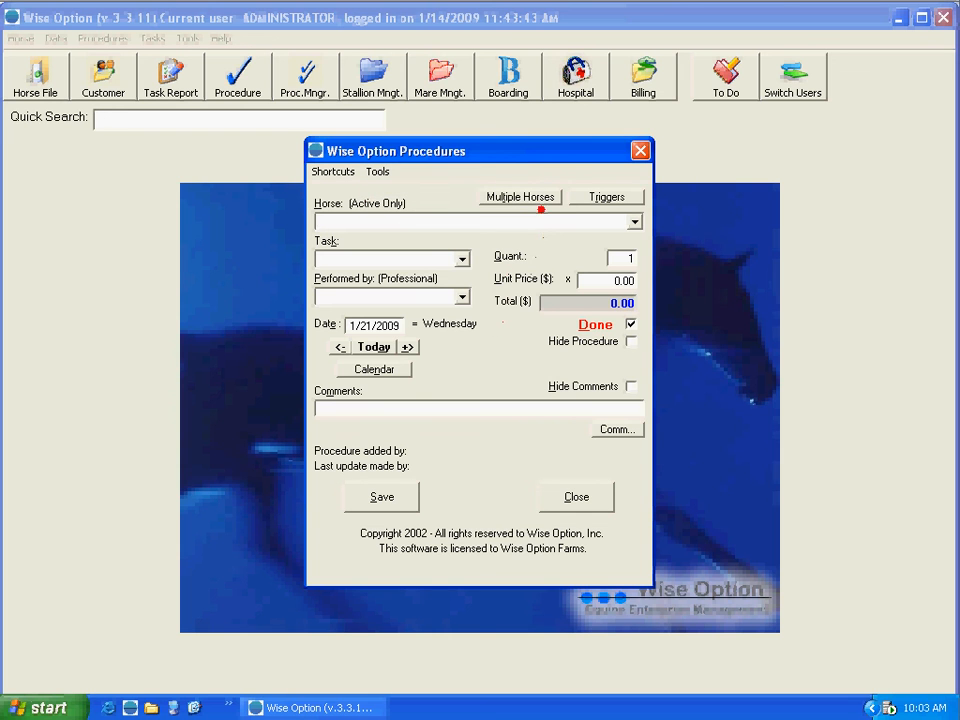
click(520, 196)
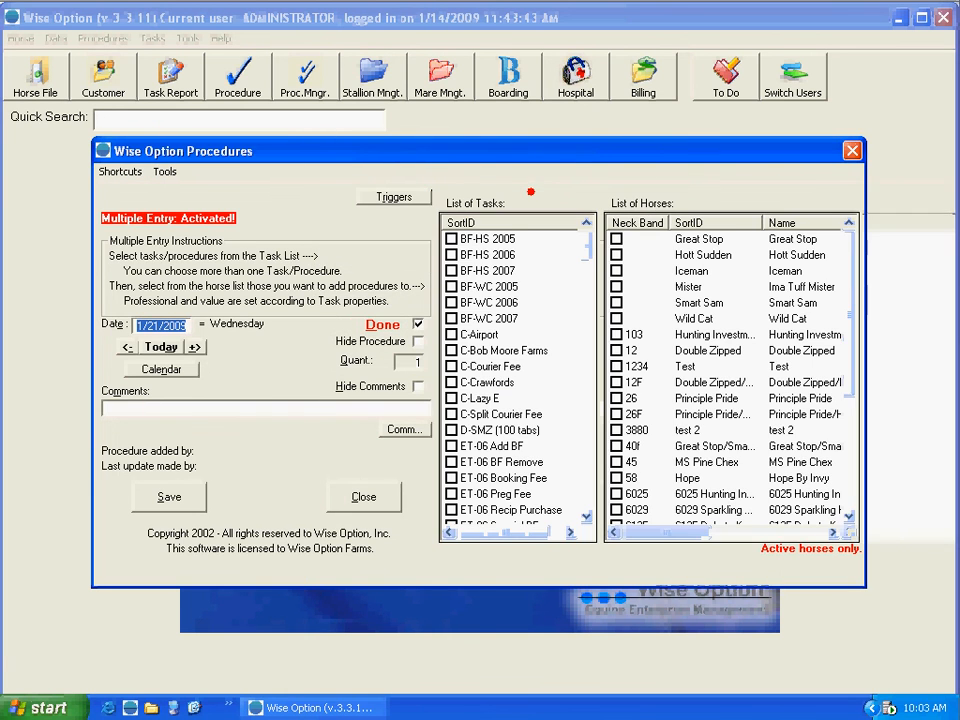
click(164, 172)
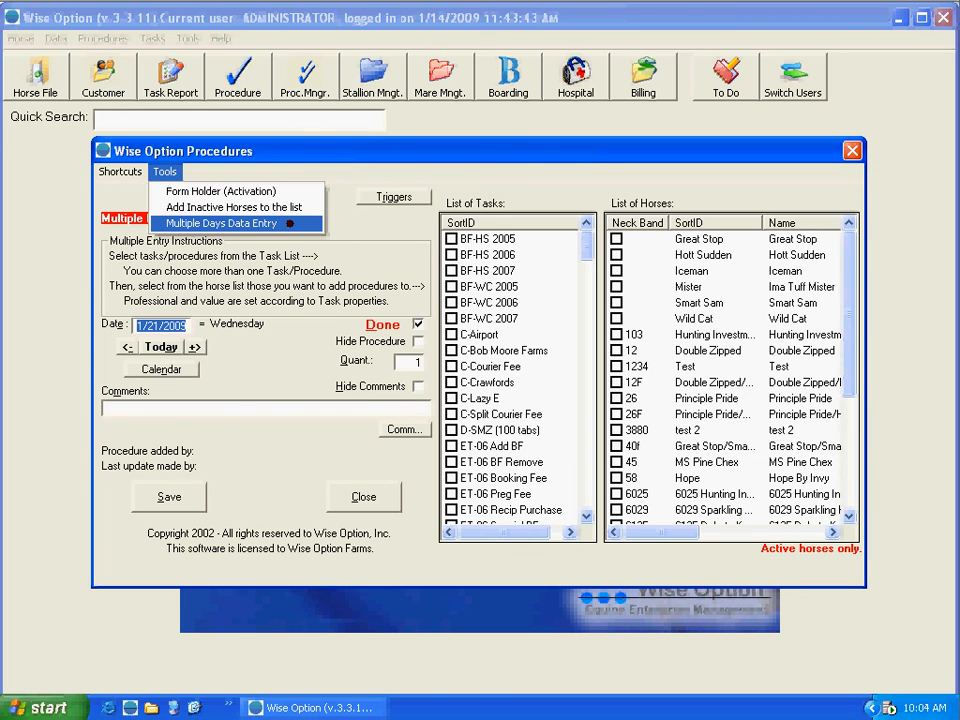
mouse_move(360, 232)
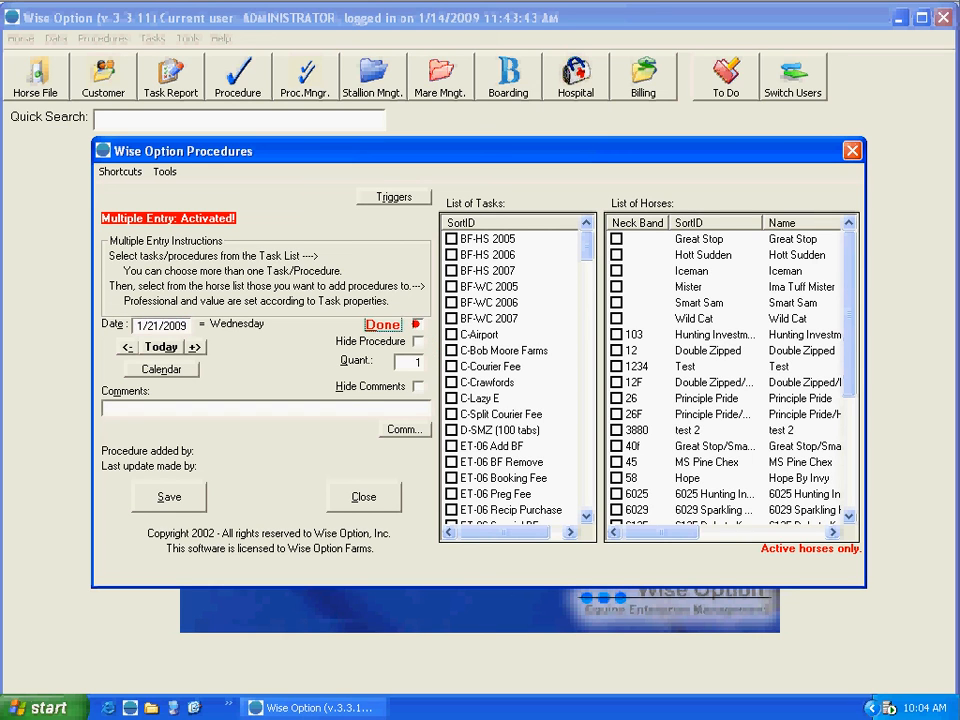
click(418, 324)
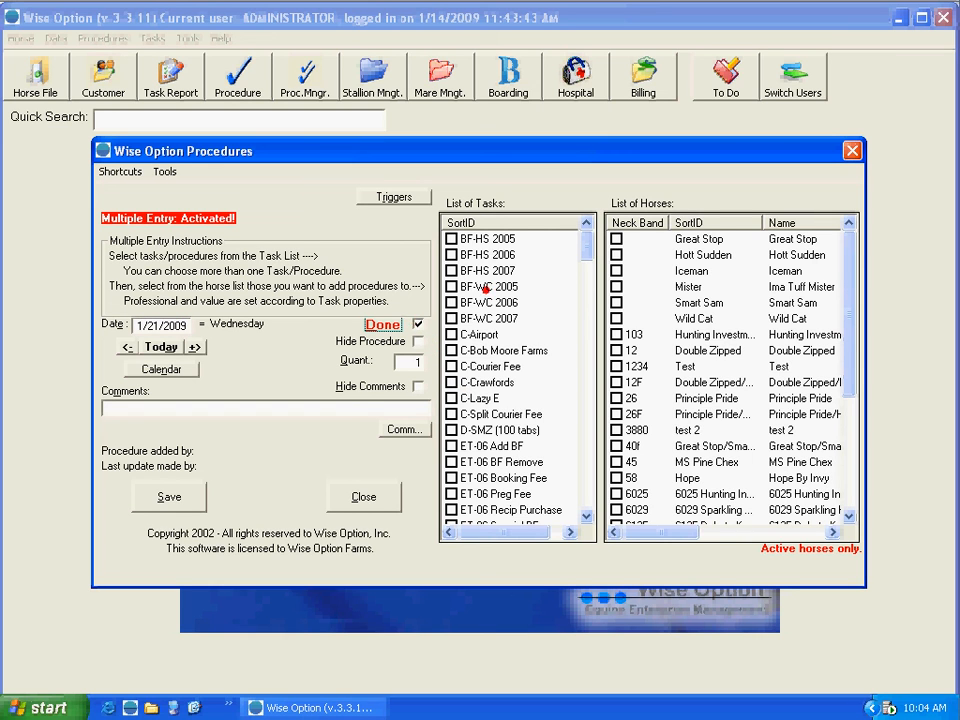
mouse_move(484, 412)
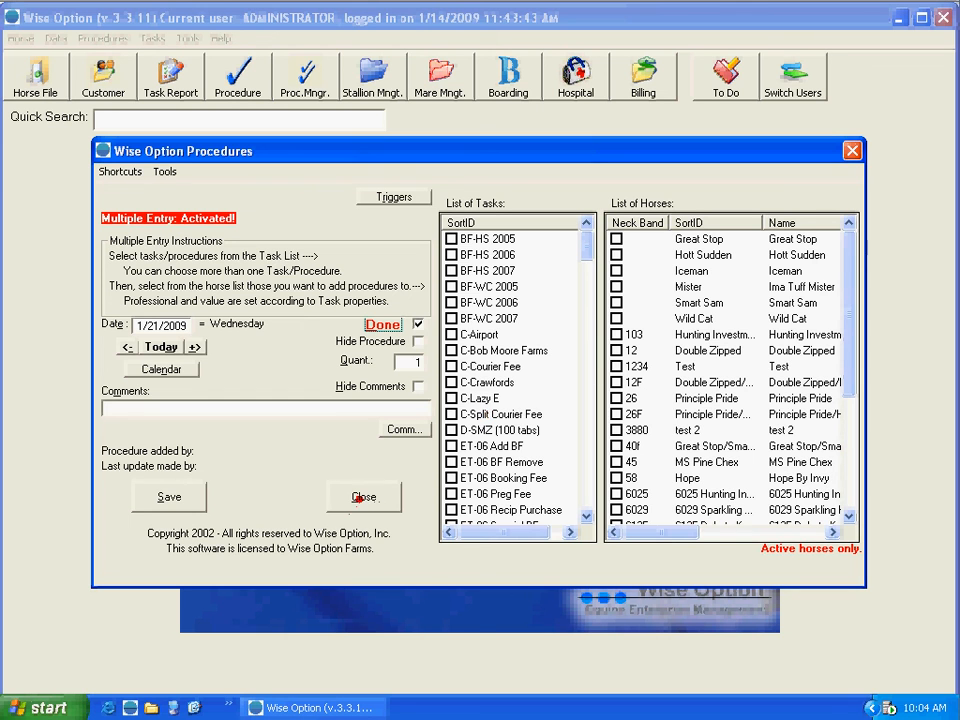
click(364, 496)
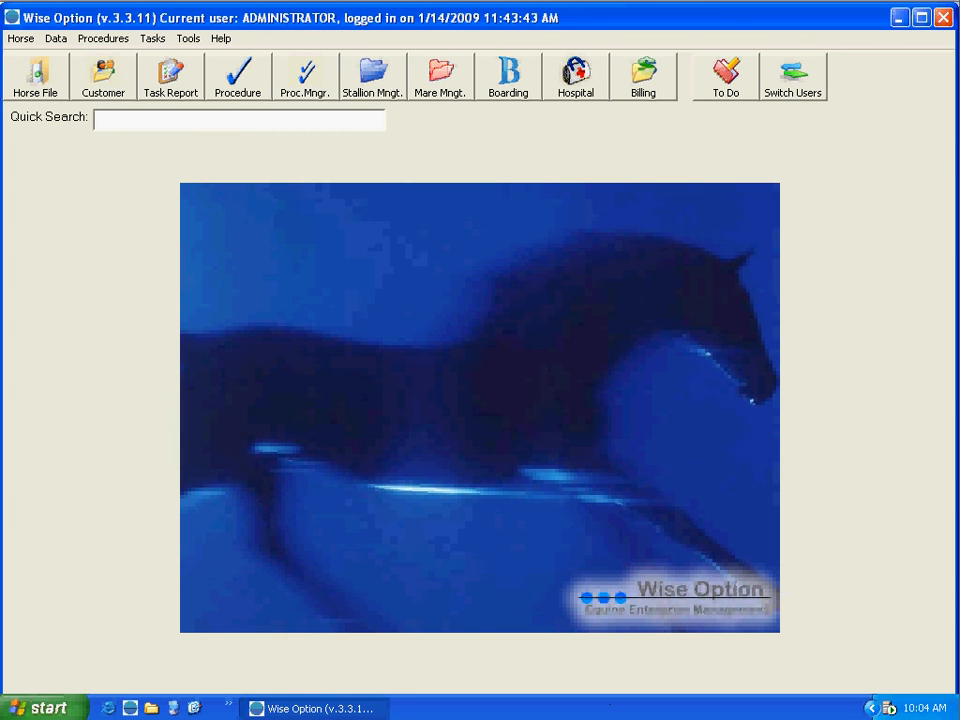